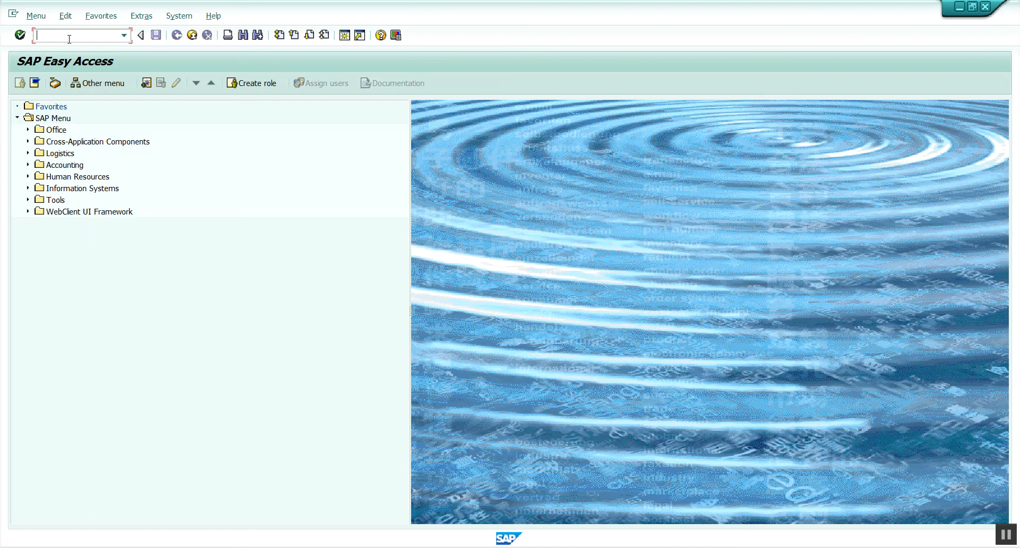
Step: Run transaction SA38 and execute the RSTABLESIZE program to reach its selection screen
type("sa38")
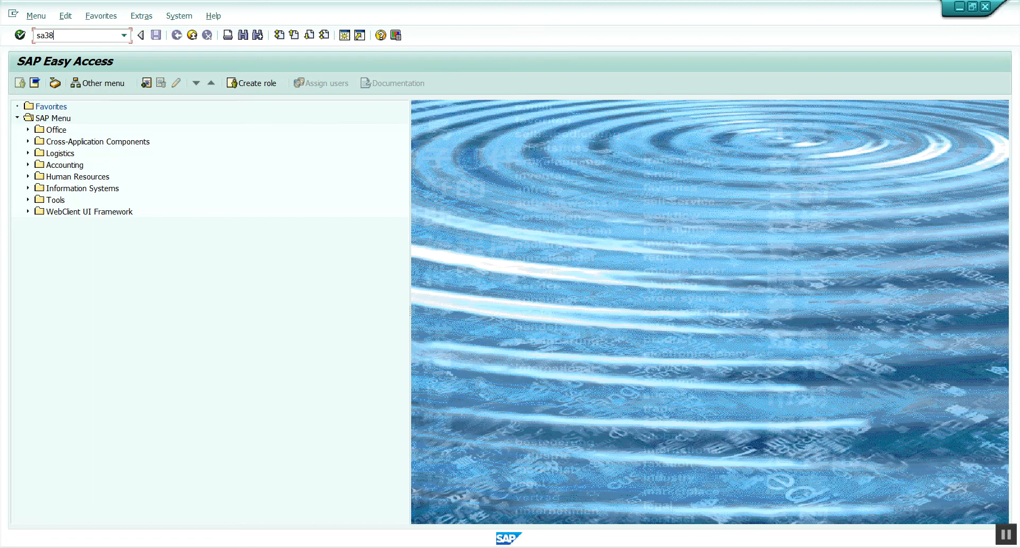
key("Enter")
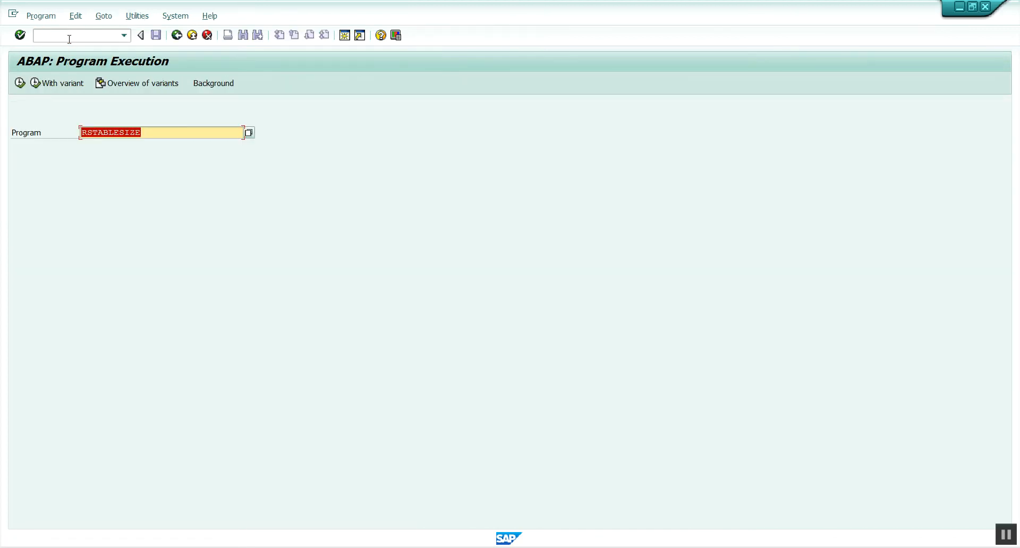
left_click(148, 133)
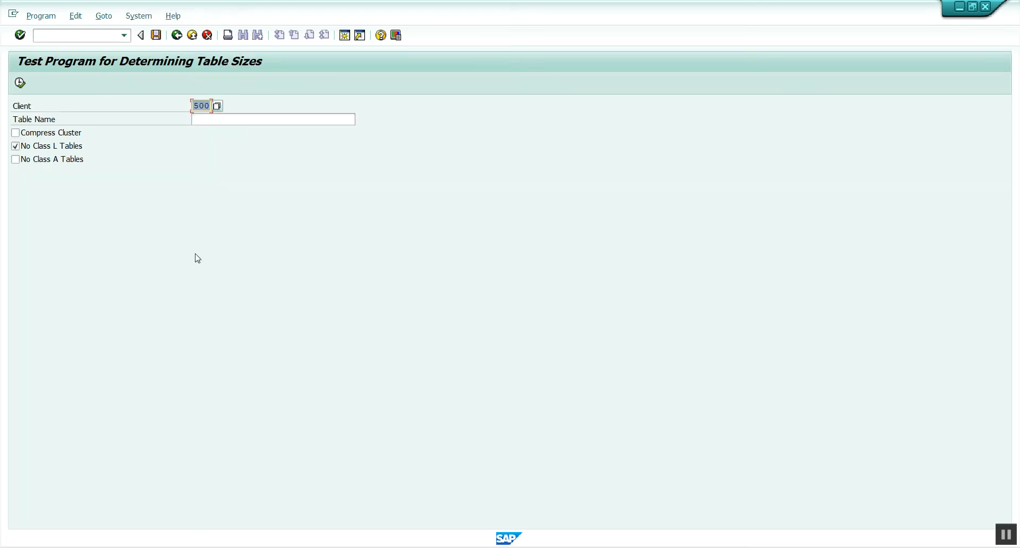
Step: Run the size analysis for table TST01 in client 000 with No Class L Tables cleared
type("000")
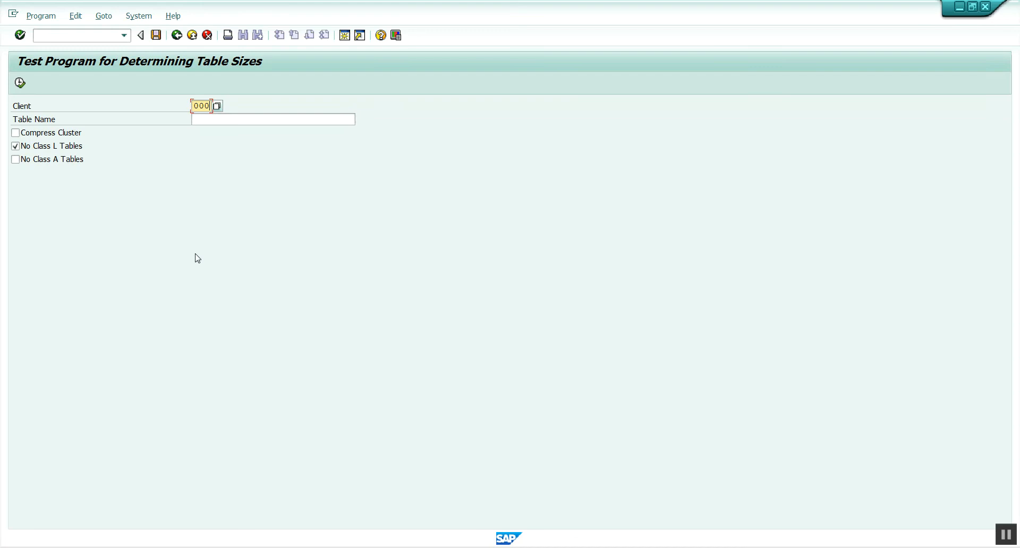
mouse_move(23, 109)
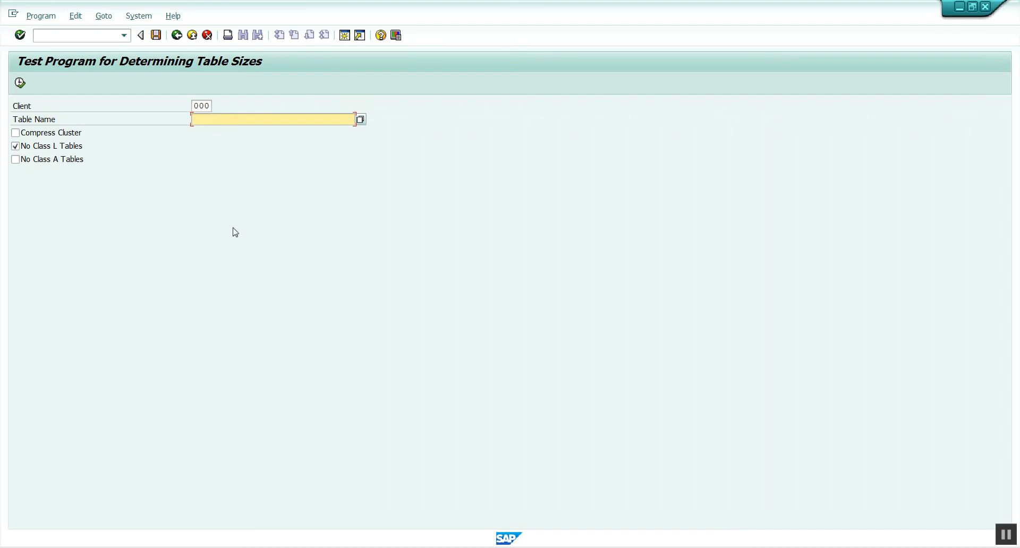
type("ts")
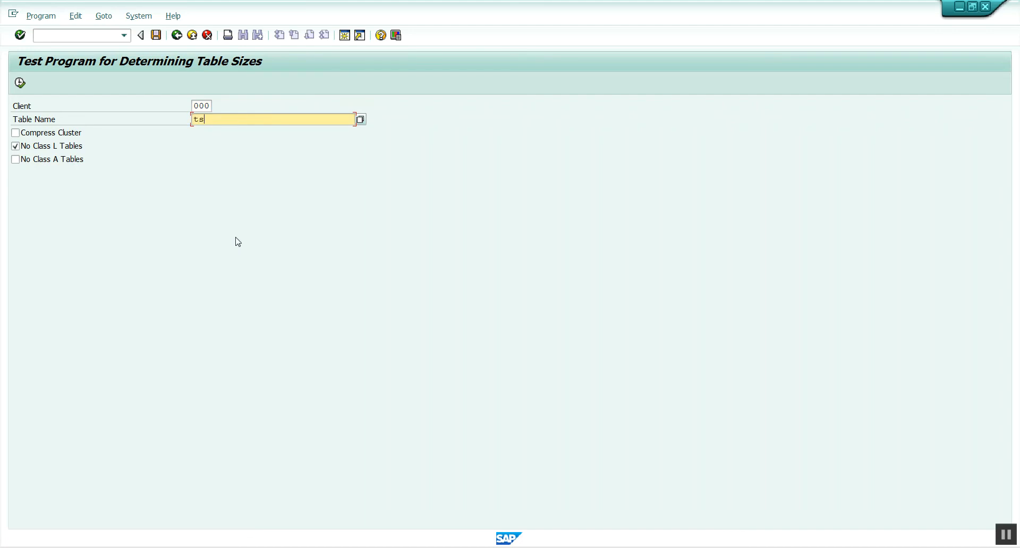
type("TST01")
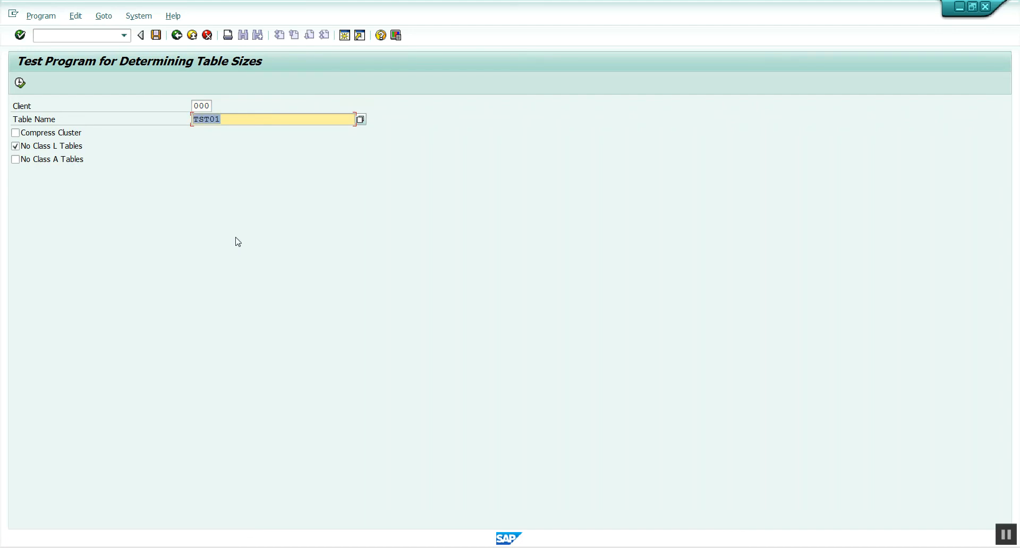
left_click(15, 145)
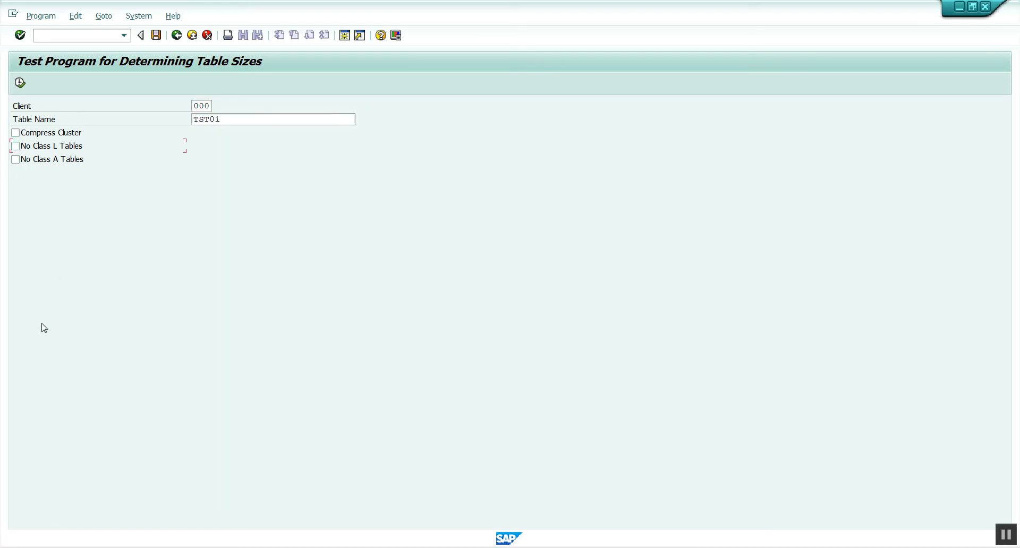
left_click(19, 83)
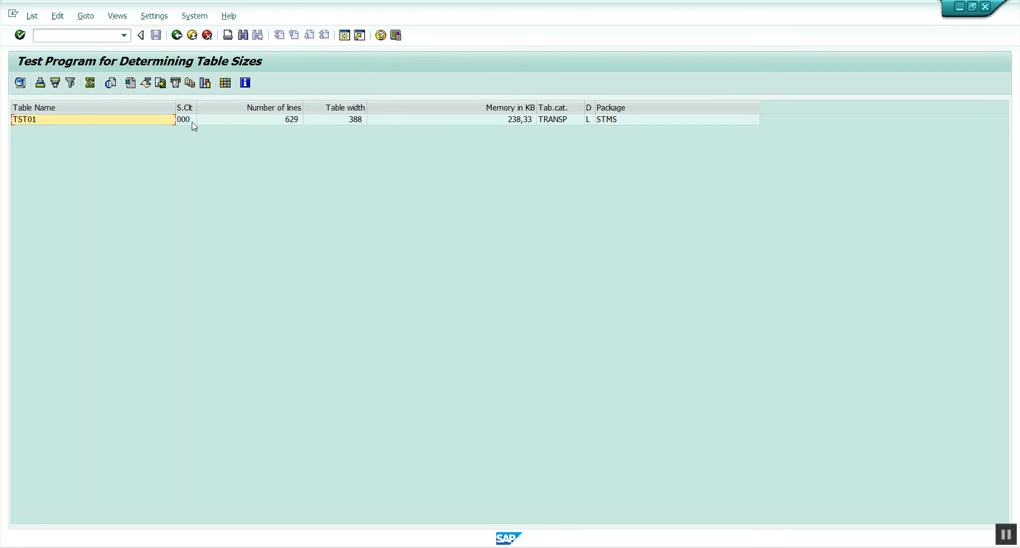
mouse_move(334, 137)
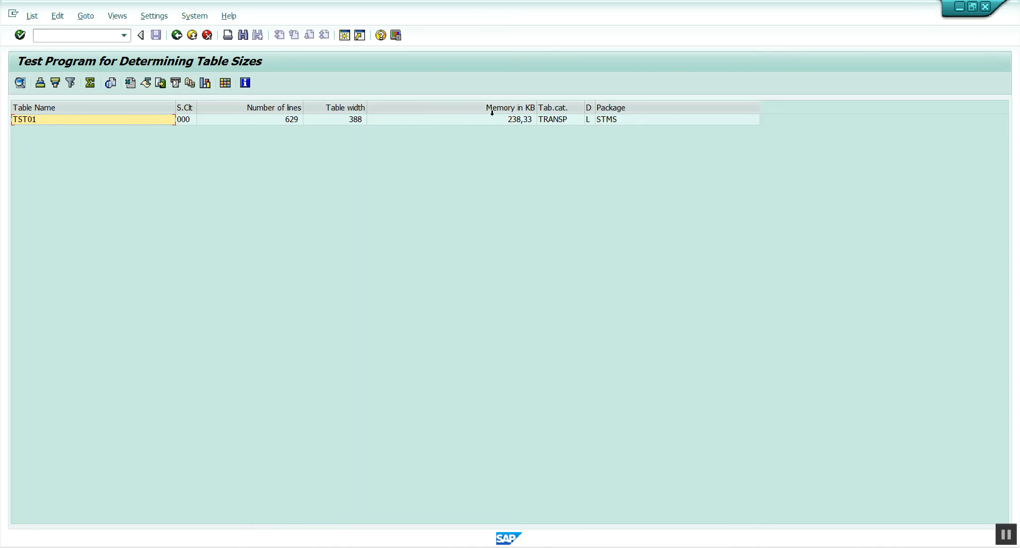
mouse_move(564, 127)
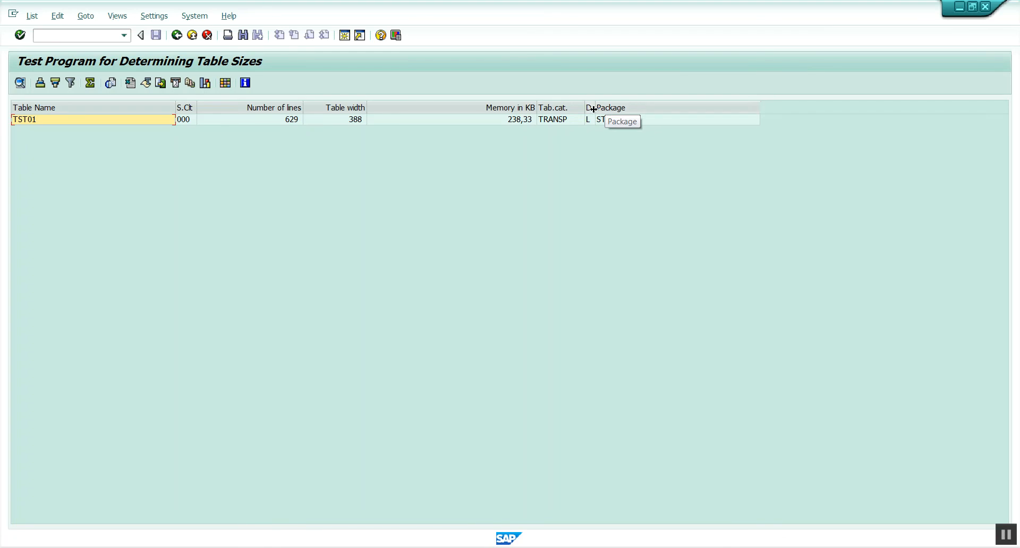
mouse_move(582, 239)
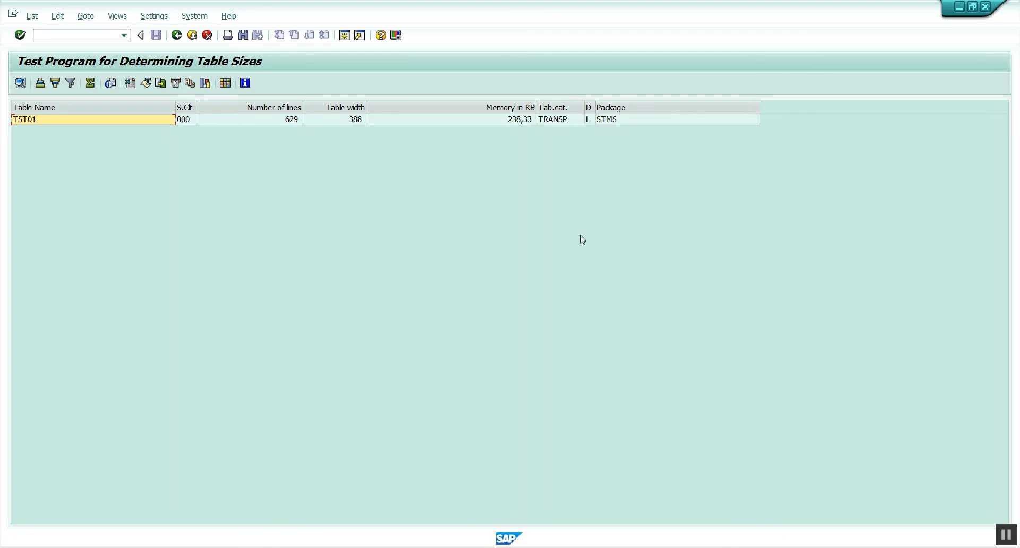
mouse_move(558, 128)
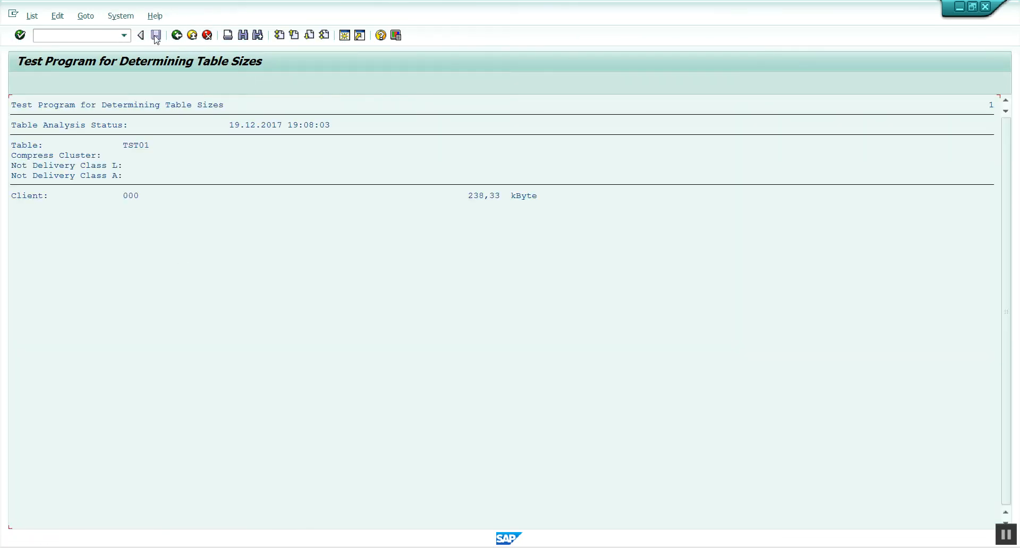
Step: Return from the TST01 size report (629 lines, 238,33 KB) to the selection screen
left_click(140, 35)
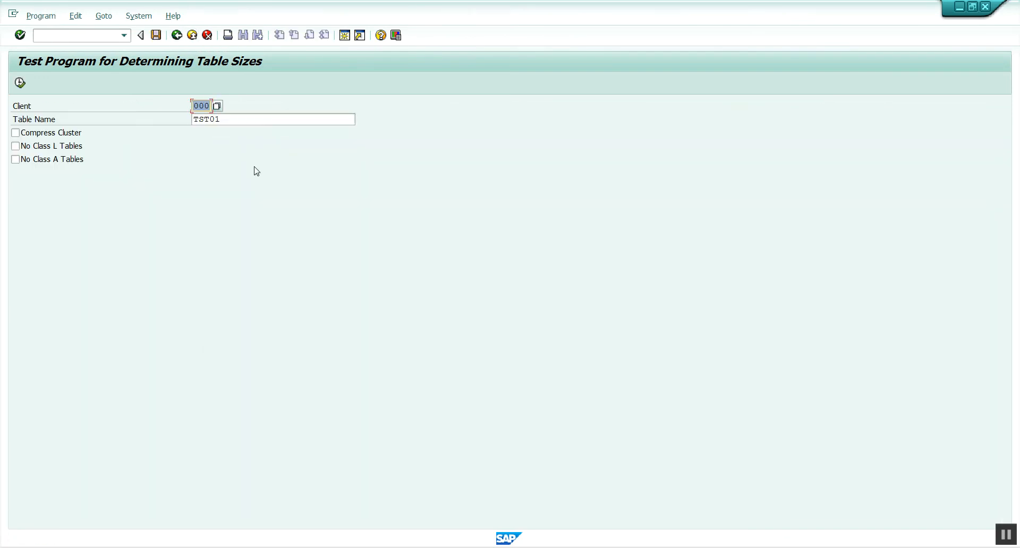
Step: Replace the table name TST01 with the wildcard * to cover all tables
left_click(272, 119)
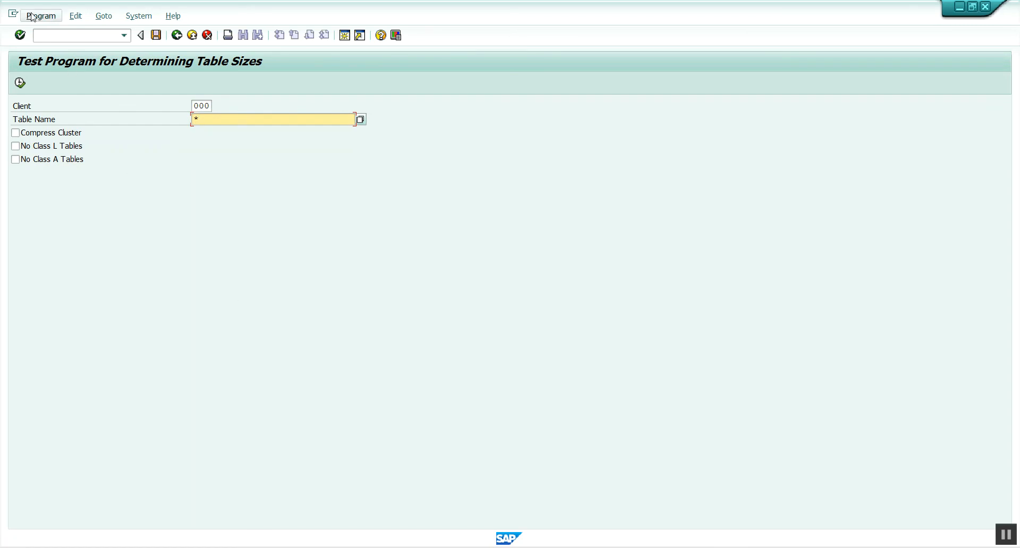
left_click(40, 16)
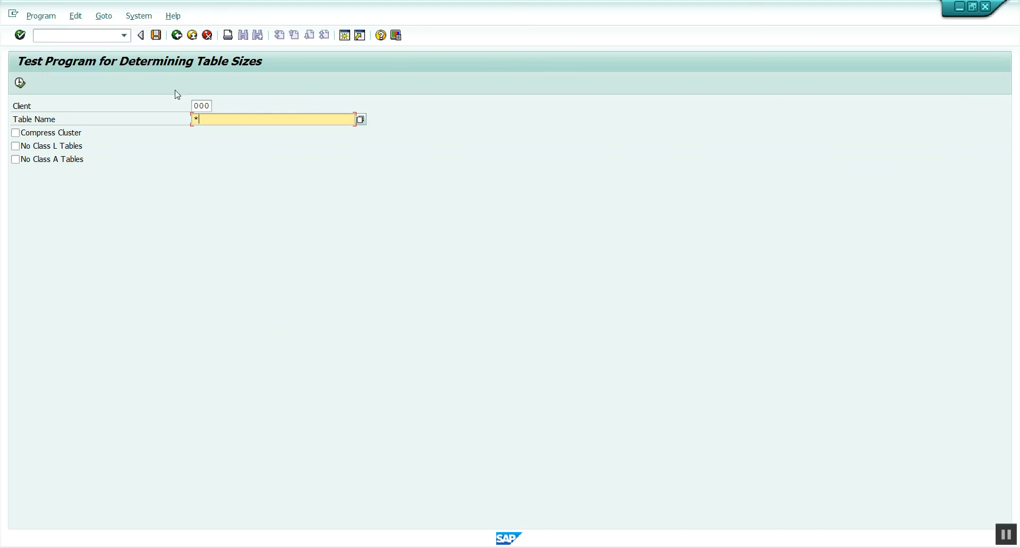
mouse_move(178, 35)
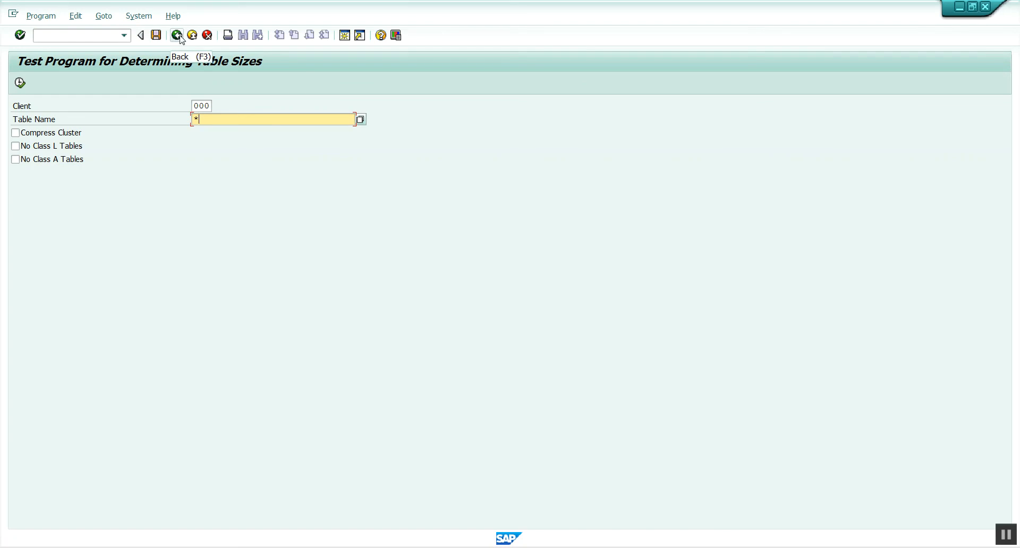